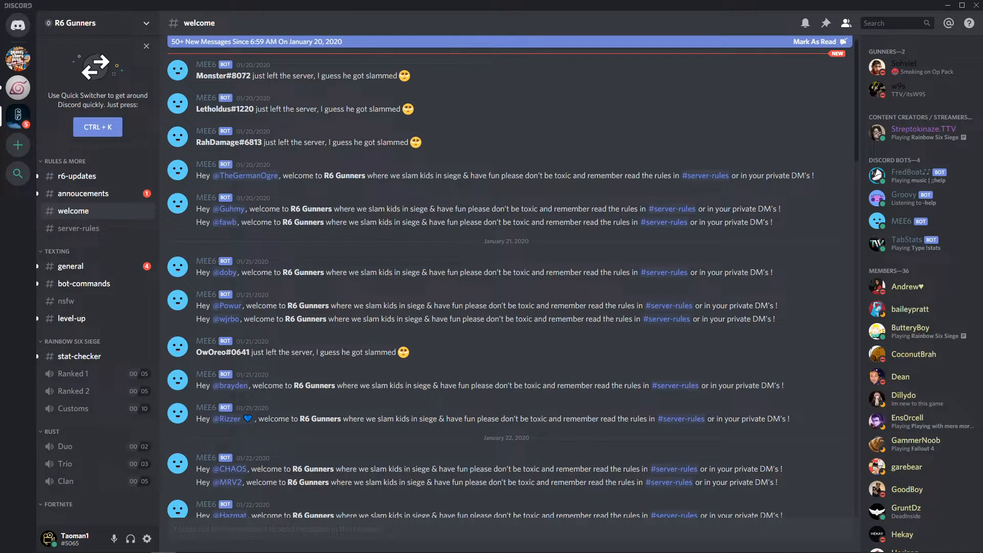
{"action": "mouse_move", "coordinate": [209, 447]}
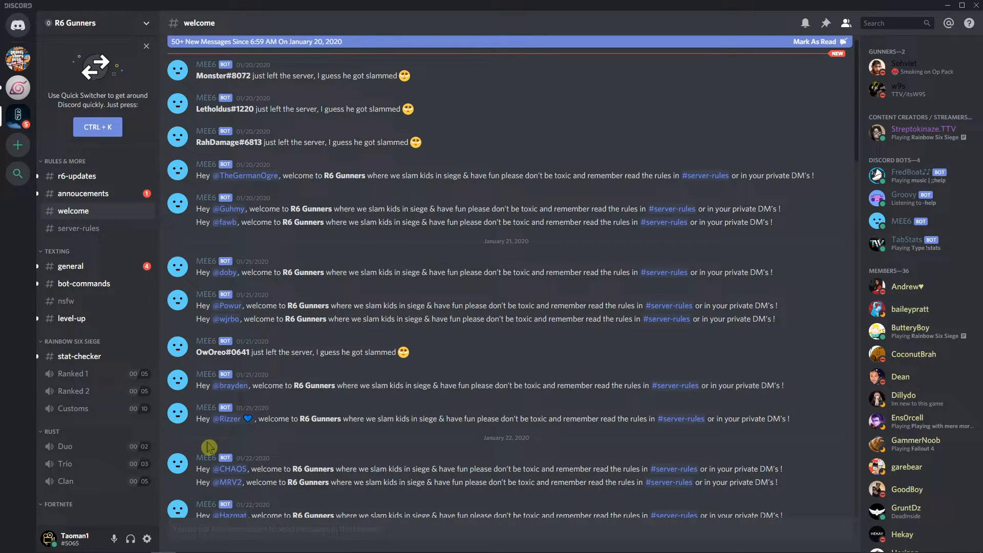
{"action": "mouse_move", "coordinate": [145, 443]}
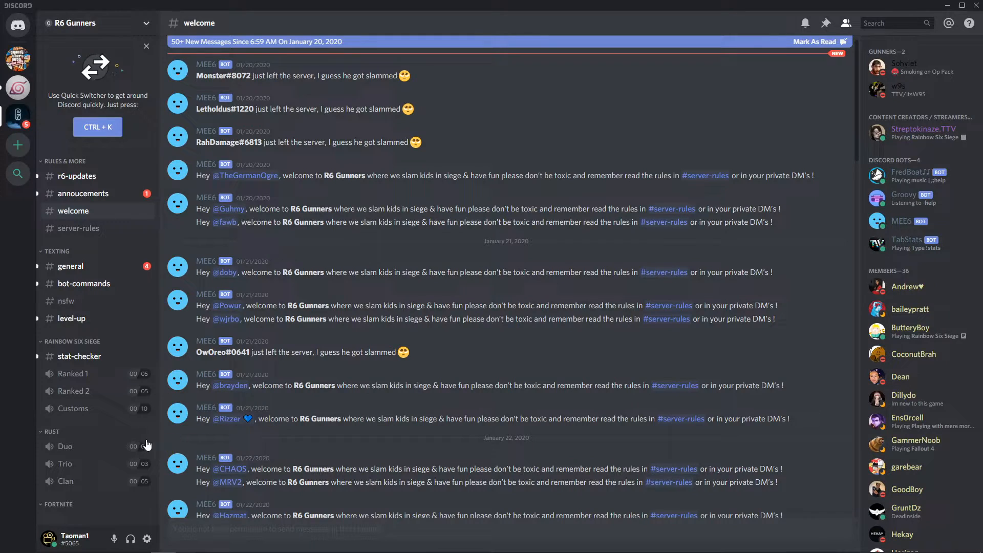
{"action": "mouse_move", "coordinate": [148, 538]}
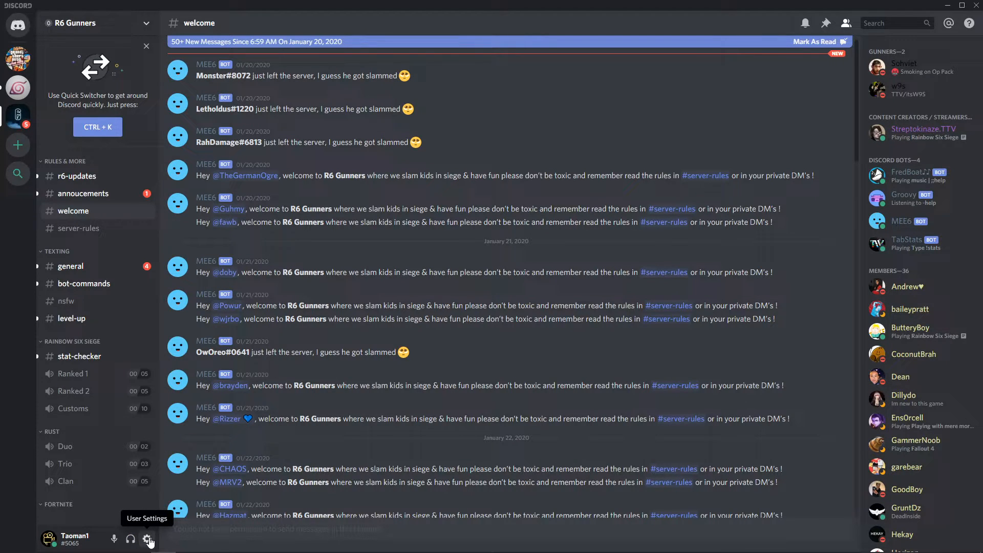
Disable Enable Streamer Mode in User Settings, then click Edit on My Account.
{"action": "left_click", "coordinate": [148, 538]}
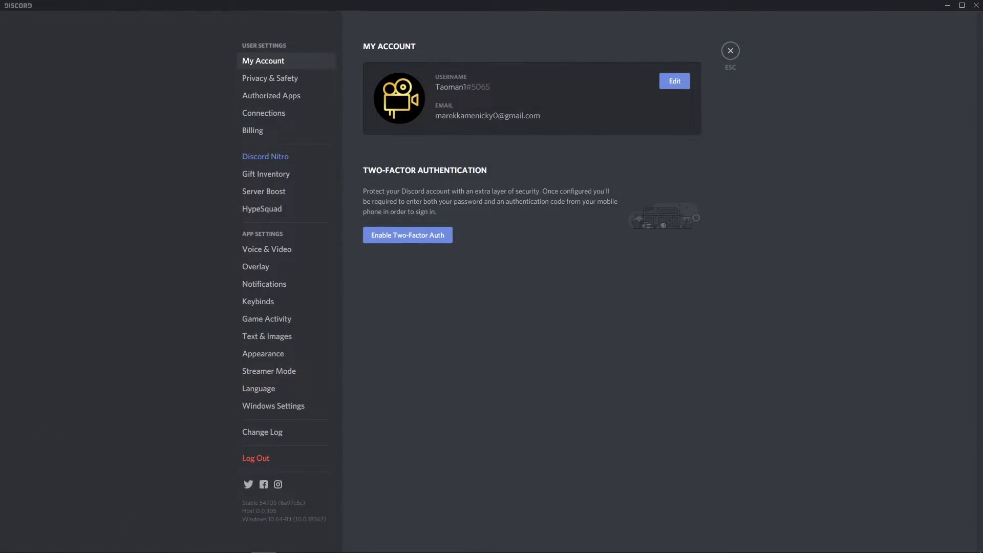
{"action": "mouse_move", "coordinate": [282, 39]}
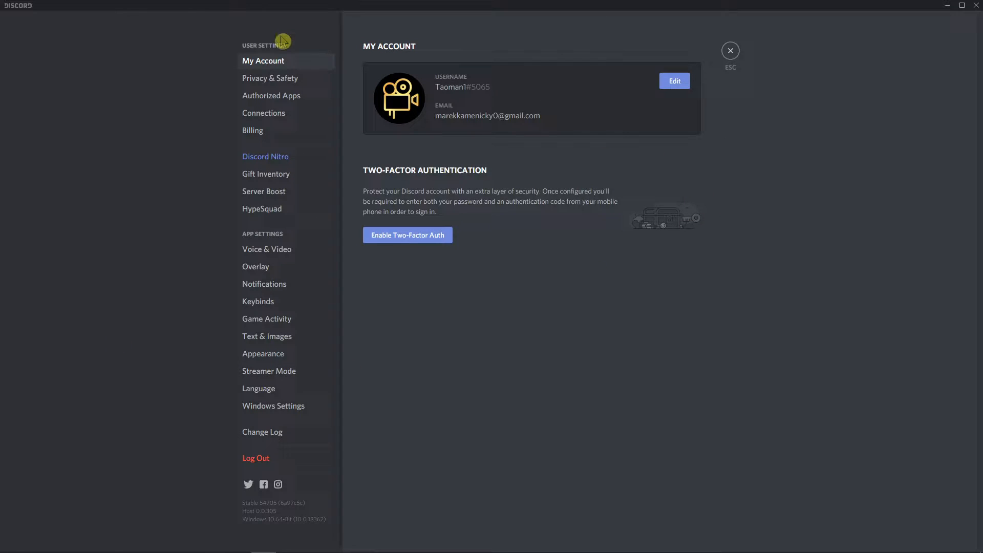
{"action": "left_click", "coordinate": [268, 371]}
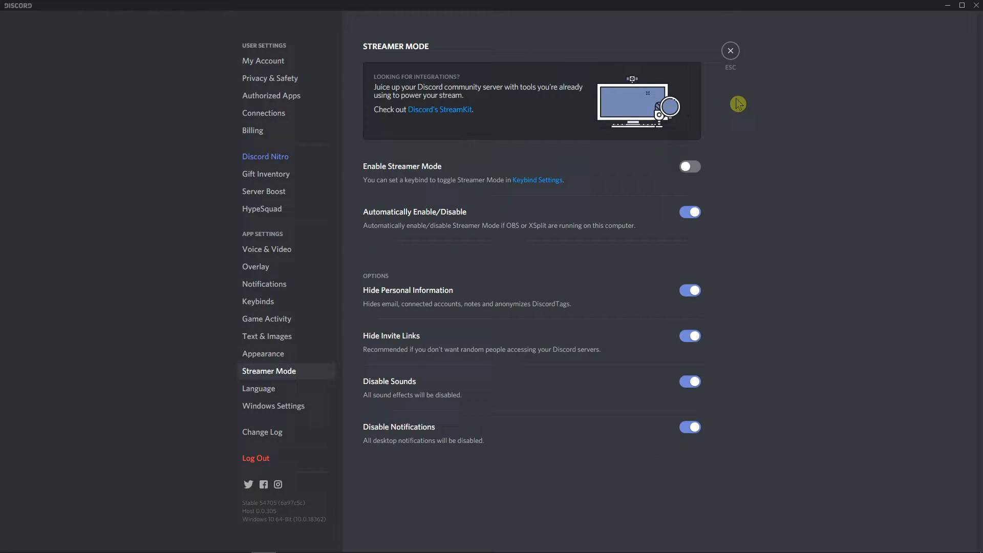
{"action": "left_click", "coordinate": [689, 166]}
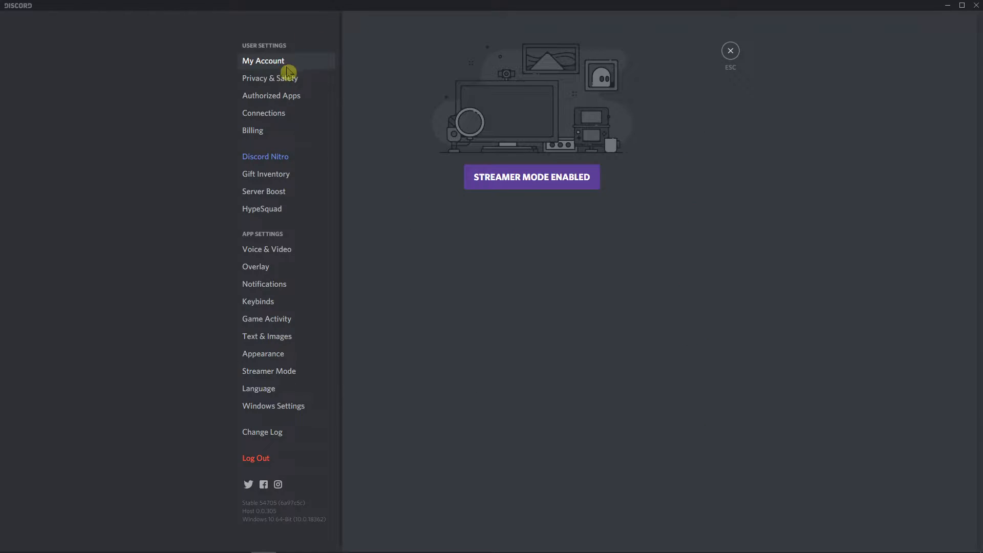
{"action": "mouse_move", "coordinate": [620, 265]}
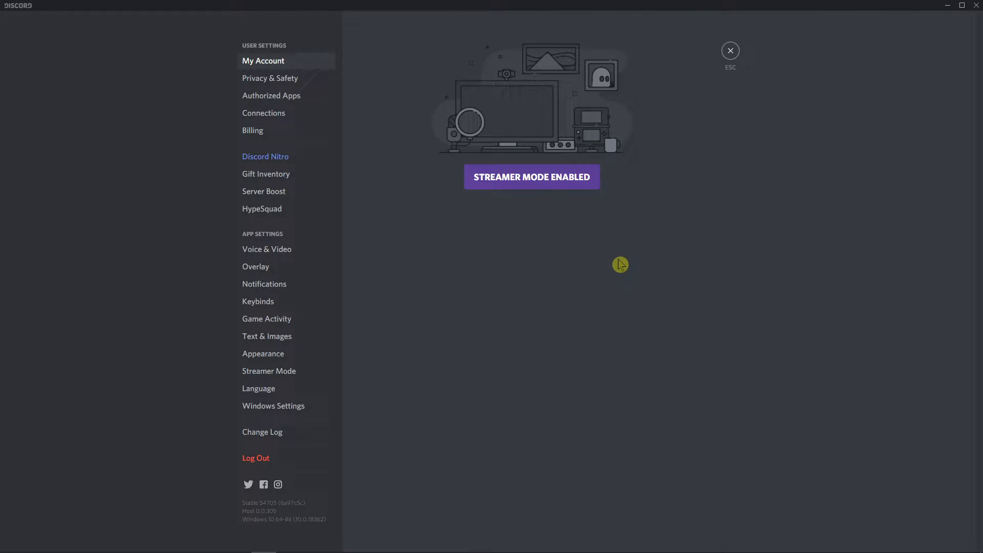
{"action": "mouse_move", "coordinate": [268, 371]}
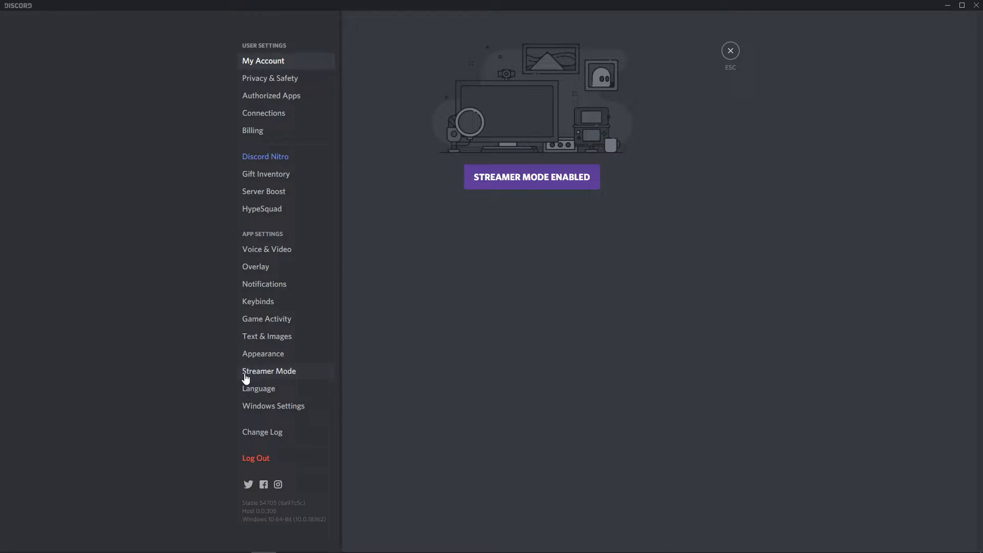
{"action": "left_click", "coordinate": [269, 371]}
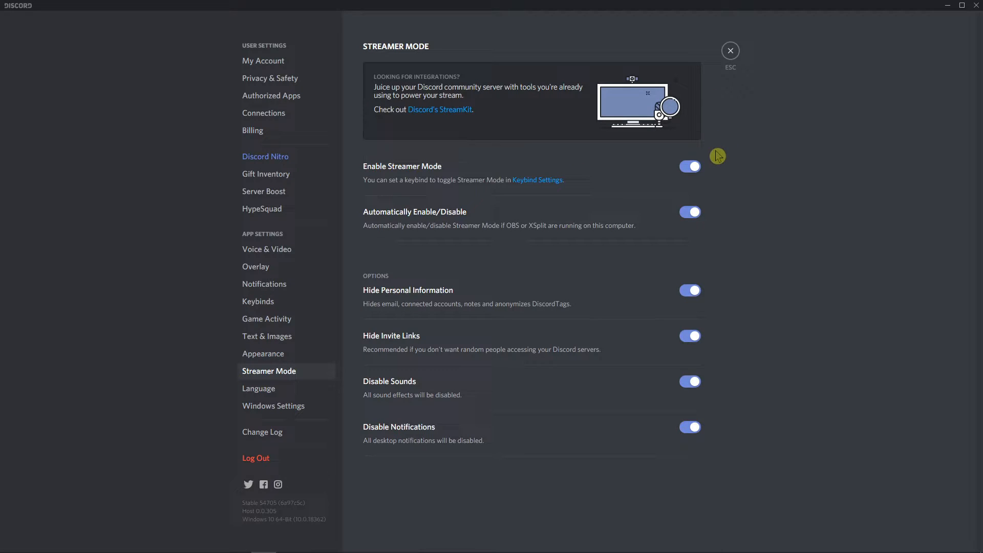
{"action": "left_click", "coordinate": [689, 166]}
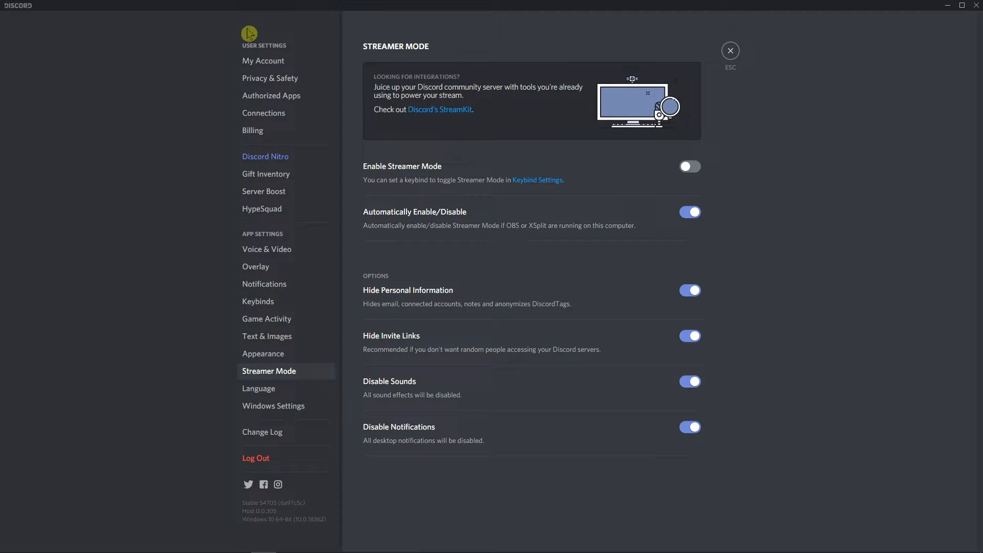
{"action": "left_click", "coordinate": [263, 61]}
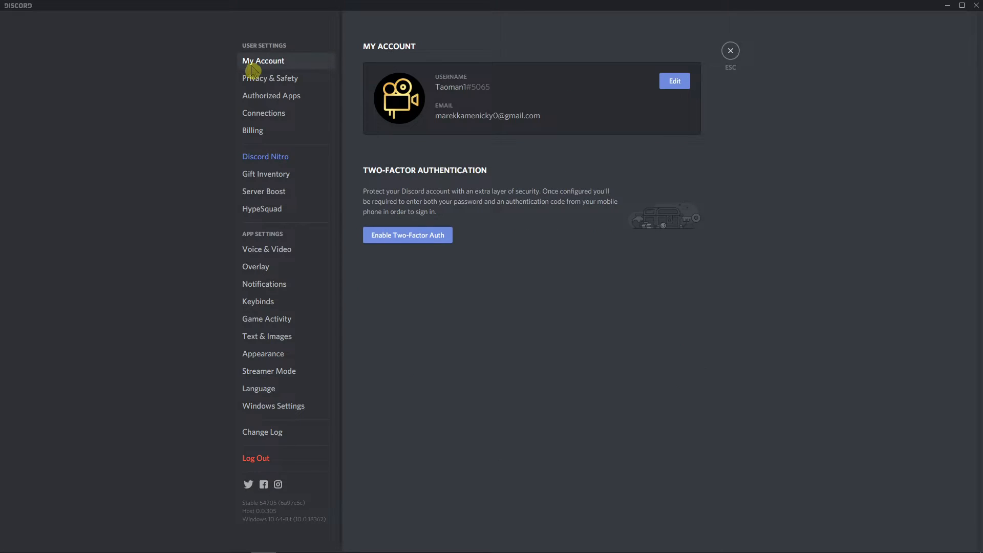
{"action": "mouse_move", "coordinate": [674, 86]}
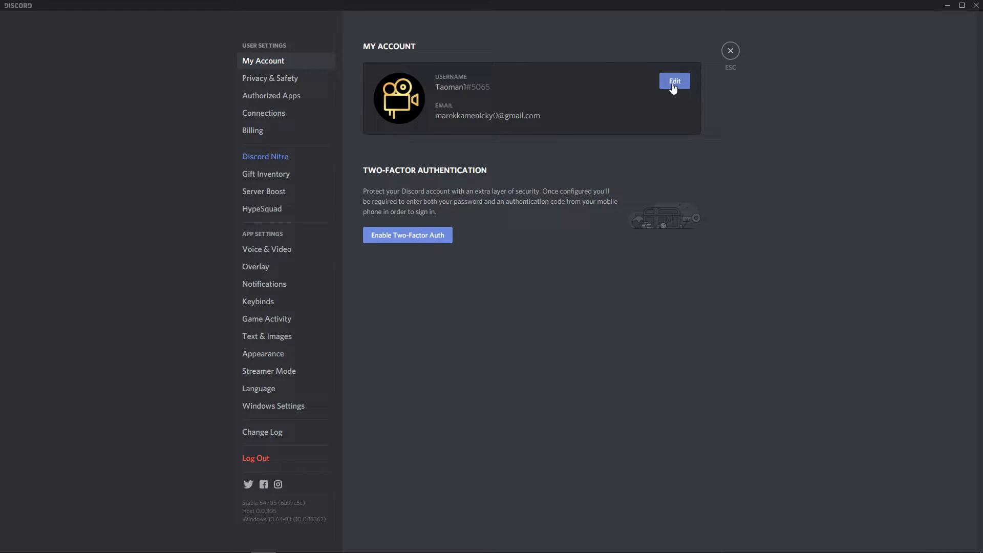
{"action": "left_click", "coordinate": [673, 81]}
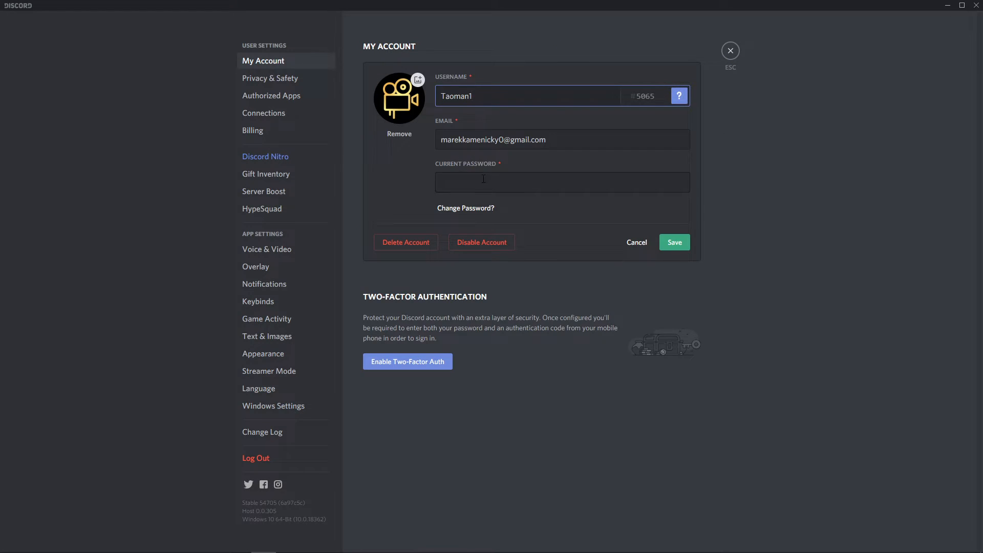
Reveal the New Password field and trim the username's trailing 1 to 'Taoman'.
{"action": "left_click", "coordinate": [561, 181]}
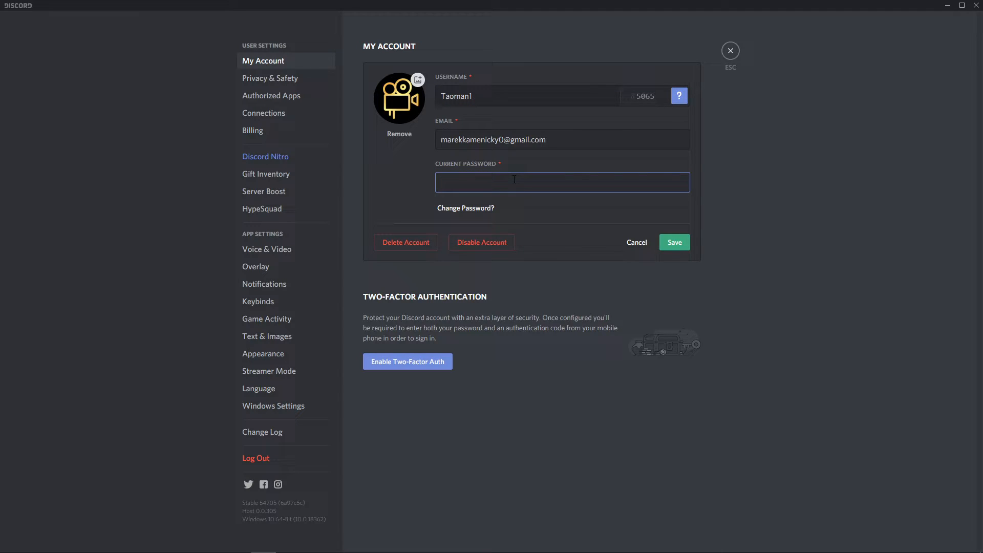
{"action": "left_click", "coordinate": [465, 208]}
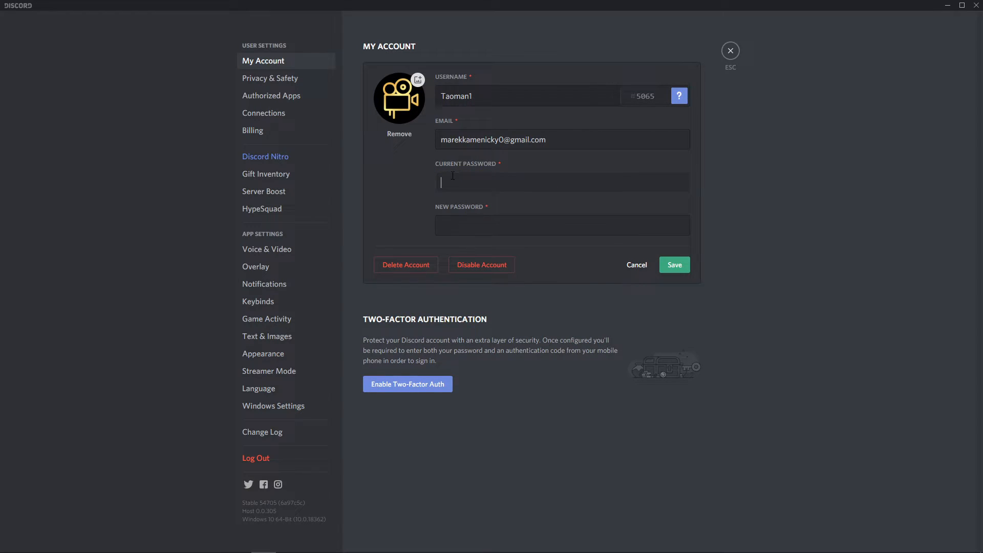
{"action": "left_click", "coordinate": [561, 182]}
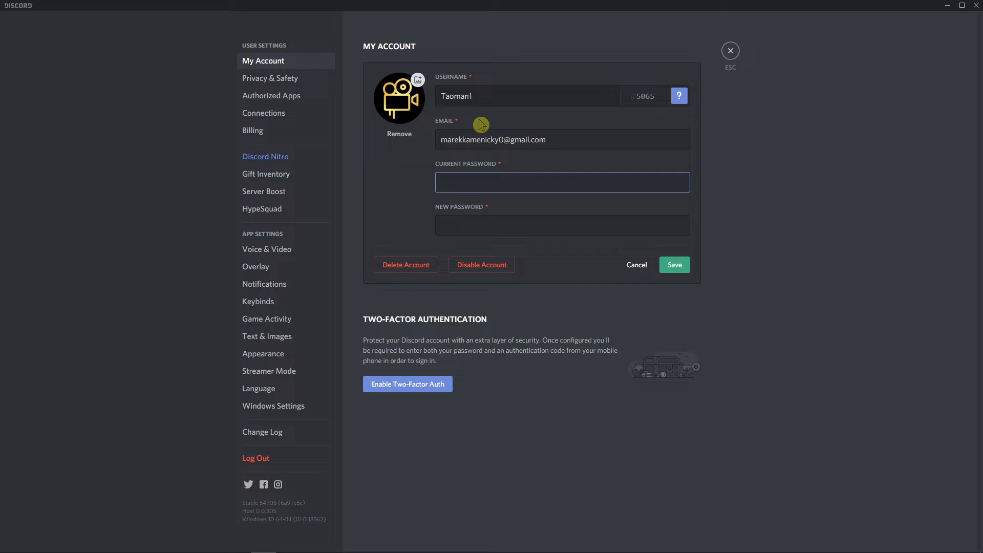
{"action": "key", "text": "Backspace"}
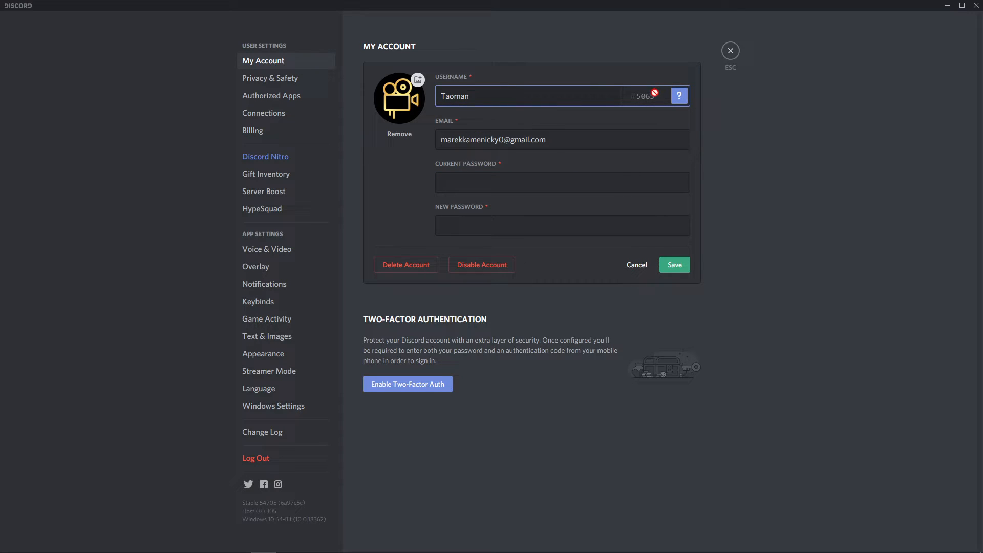
{"action": "mouse_move", "coordinate": [679, 96]}
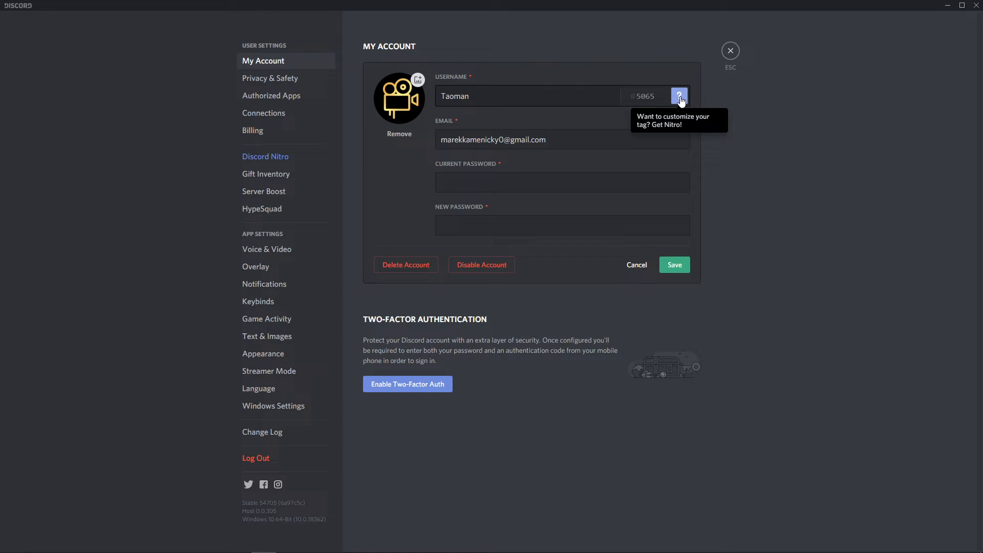
{"action": "left_click", "coordinate": [561, 182]}
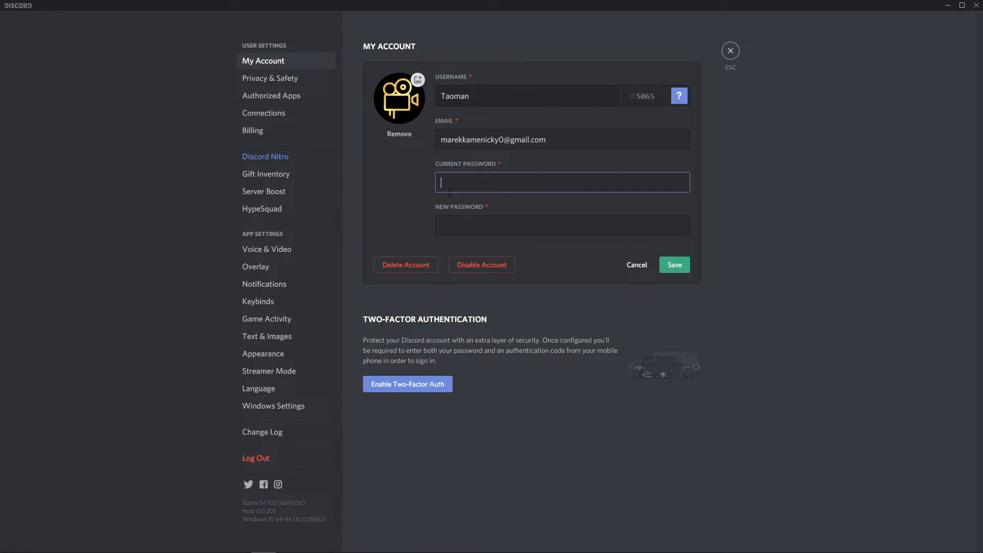